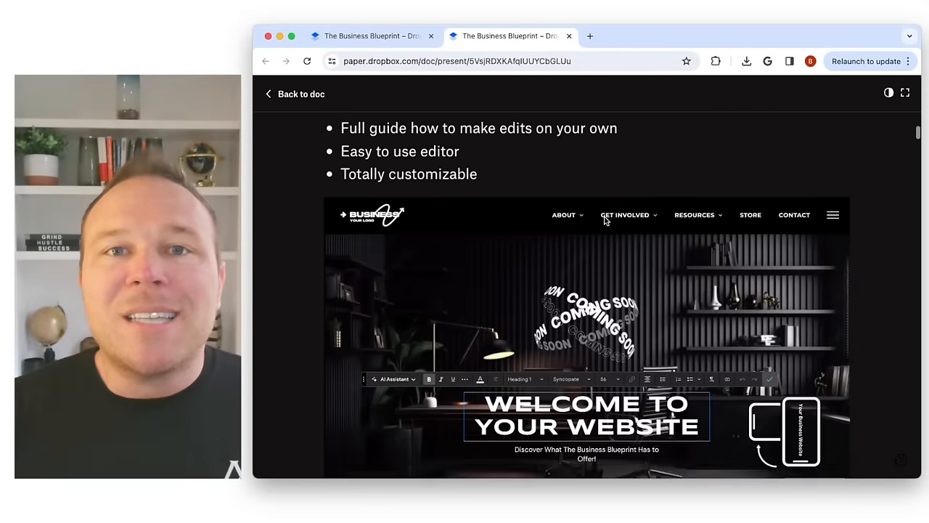
scroll(down, 3)
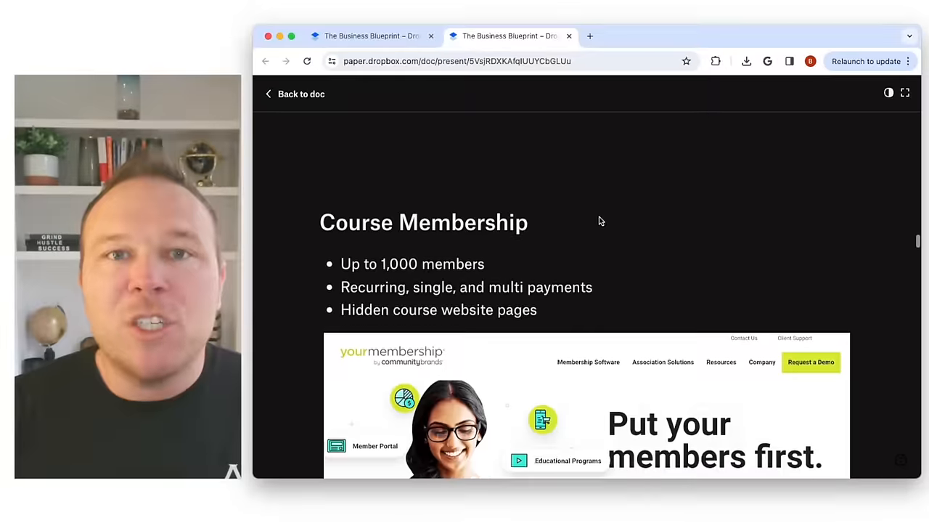
scroll(down, 3)
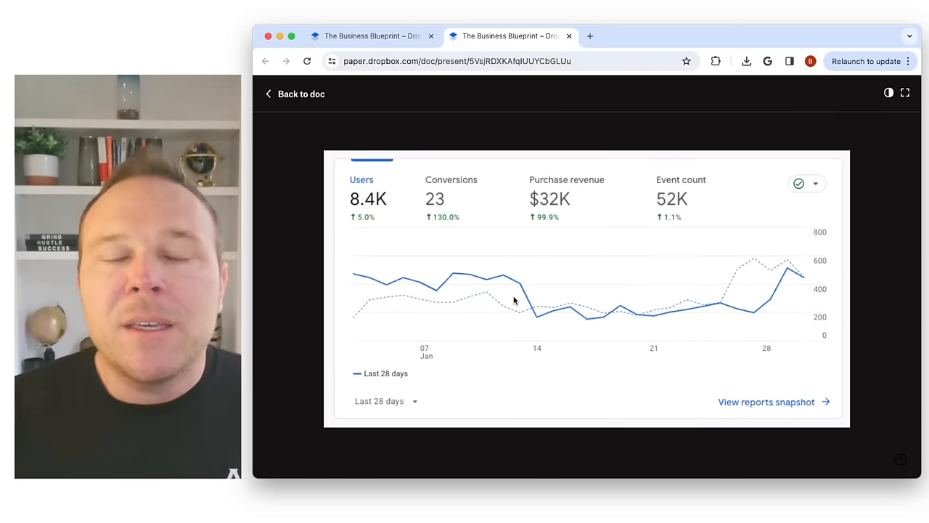
scroll(down, 3)
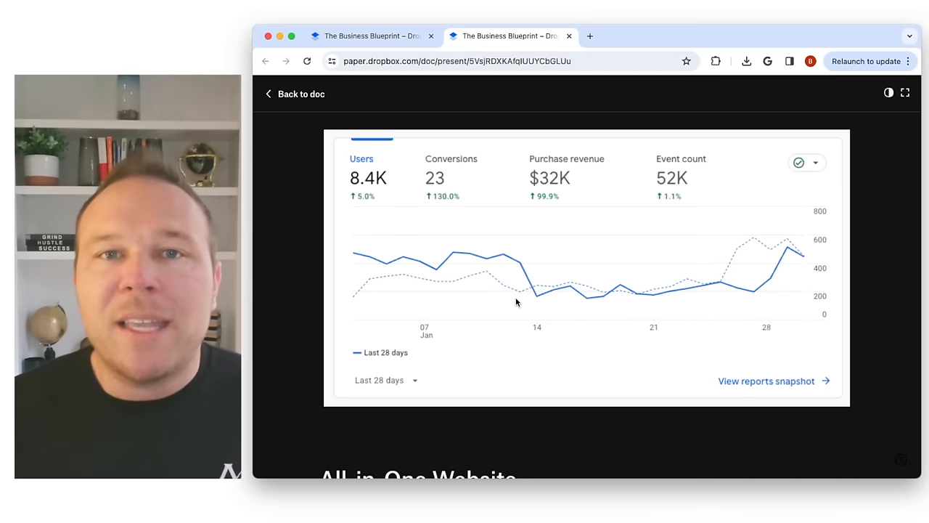
scroll(down, 3)
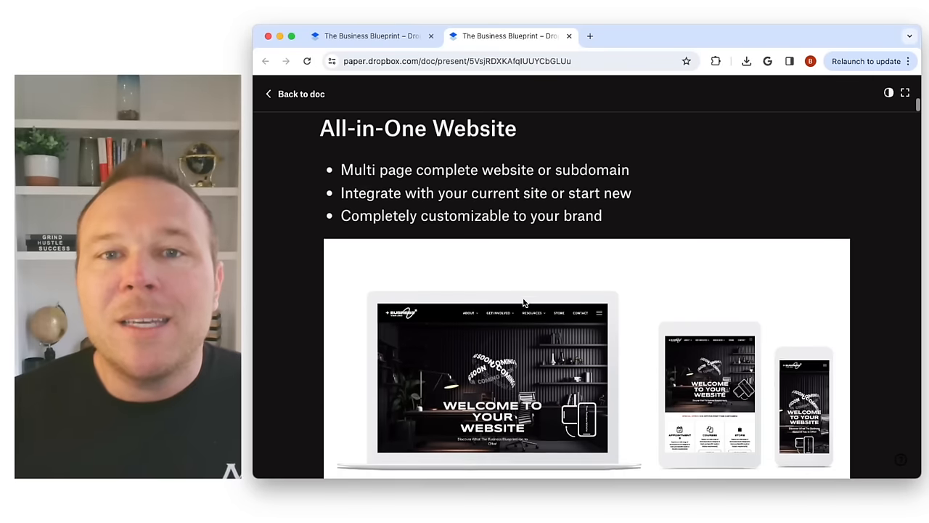
scroll(down, 3)
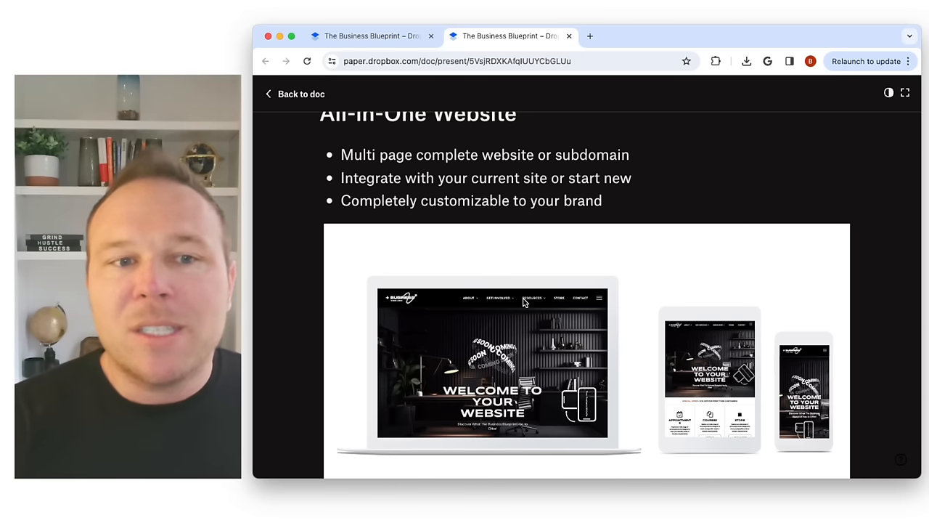
mouse_move(535, 305)
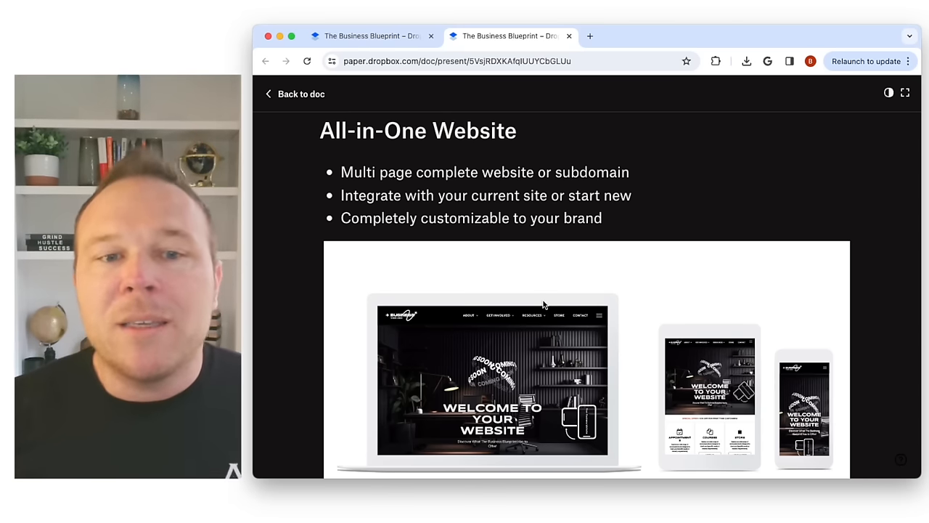
scroll(down, 3)
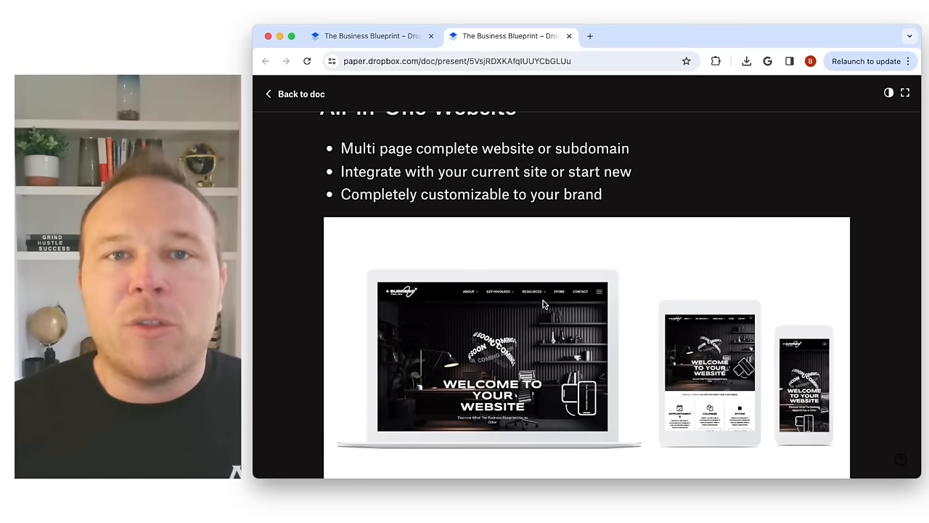
scroll(down, 3)
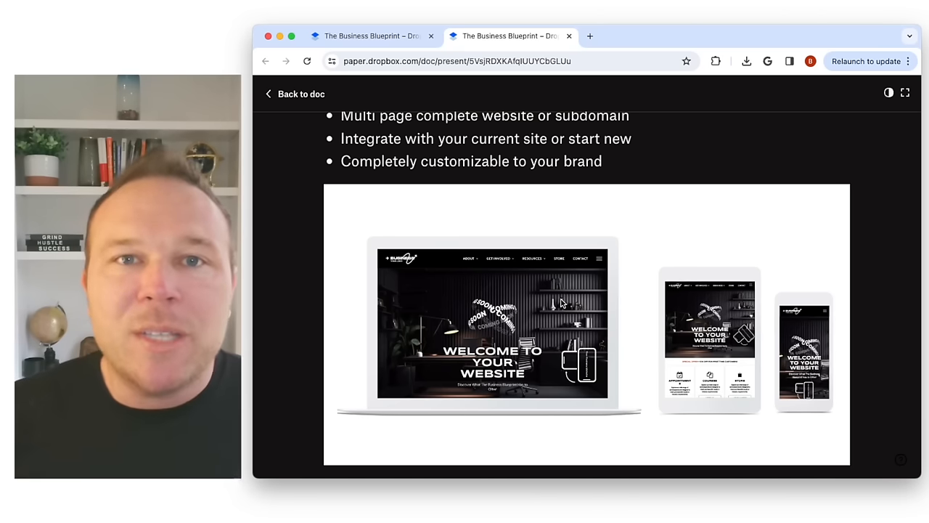
scroll(down, 3)
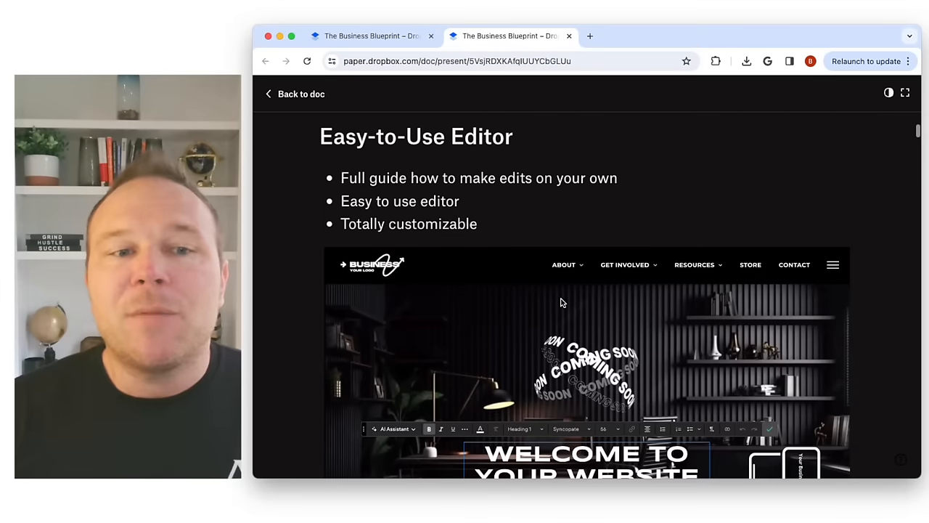
scroll(down, 3)
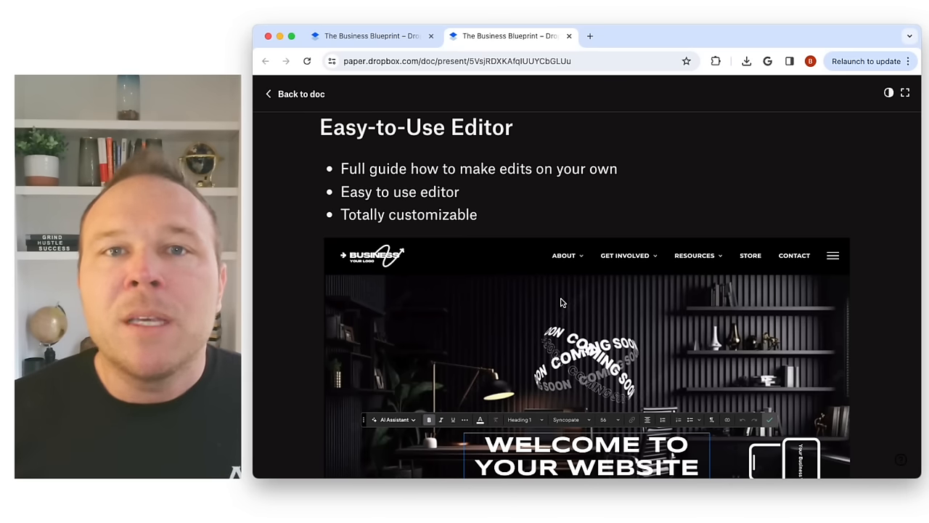
scroll(down, 3)
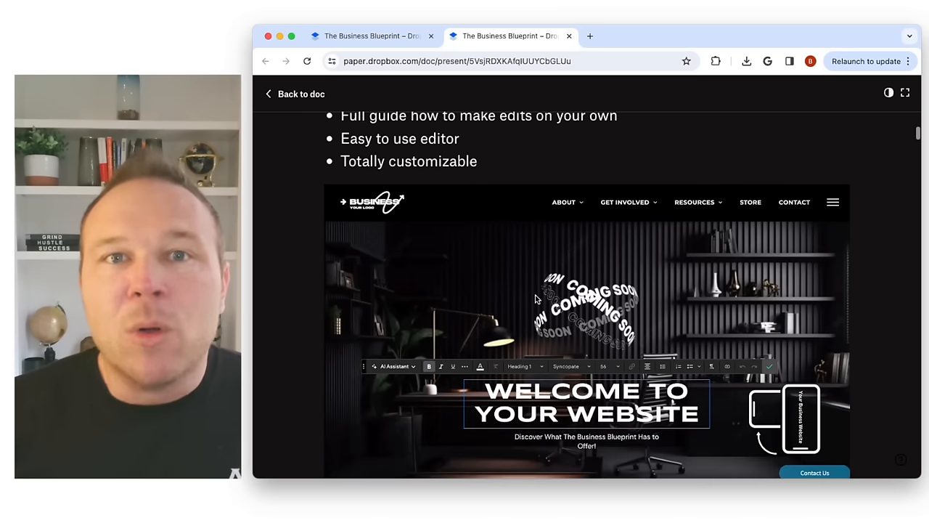
scroll(down, 3)
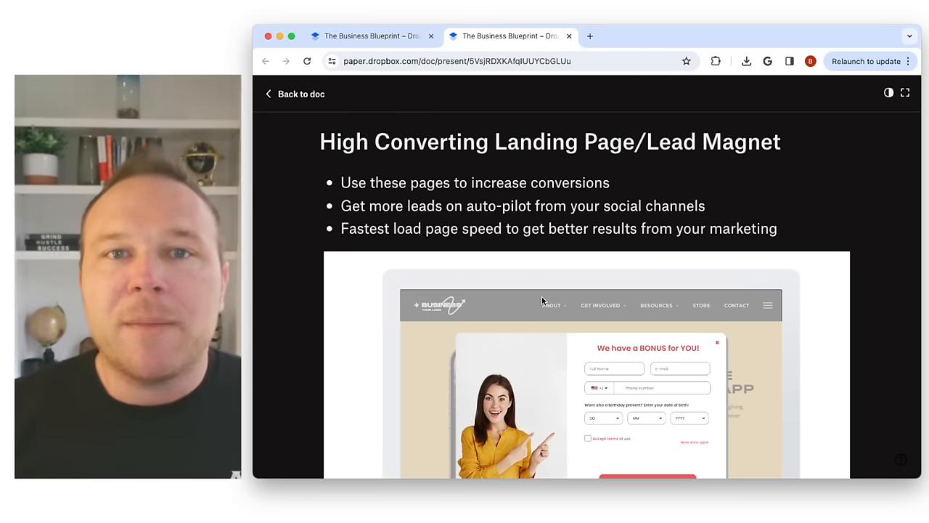
scroll(down, 3)
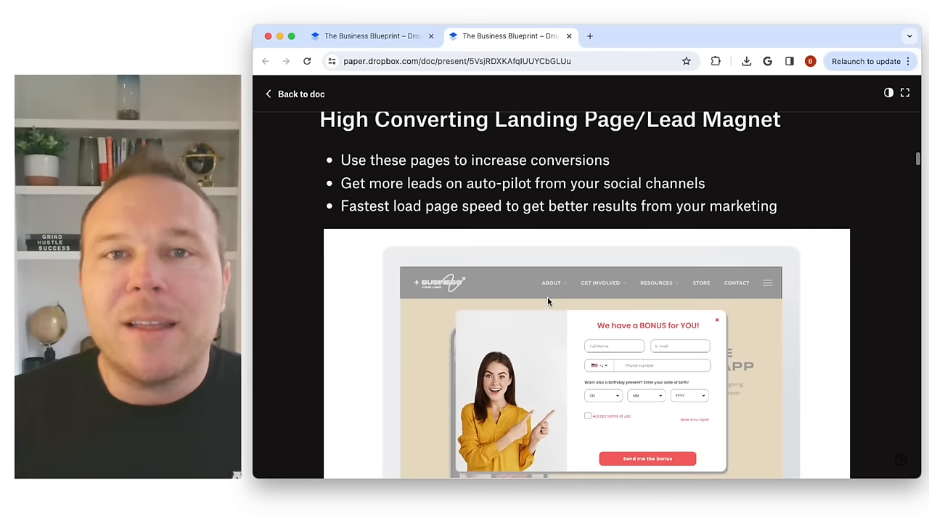
scroll(down, 3)
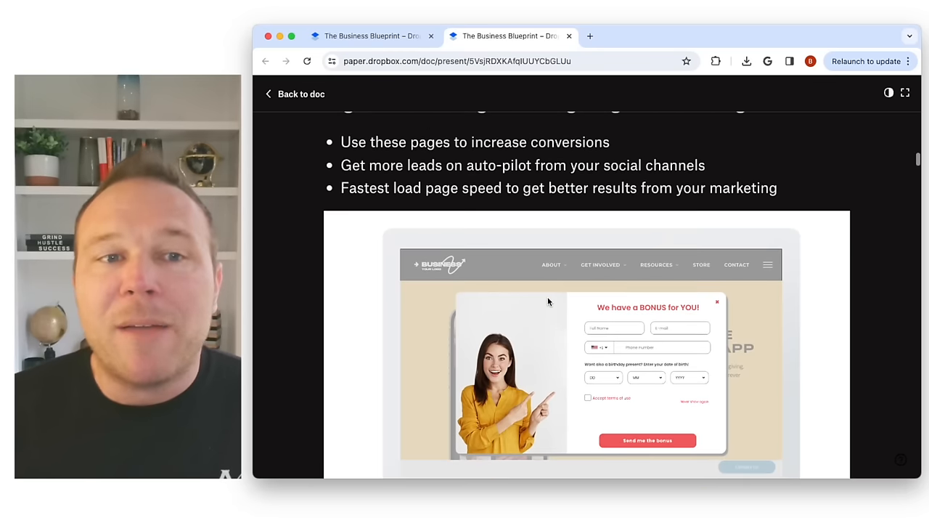
scroll(down, 3)
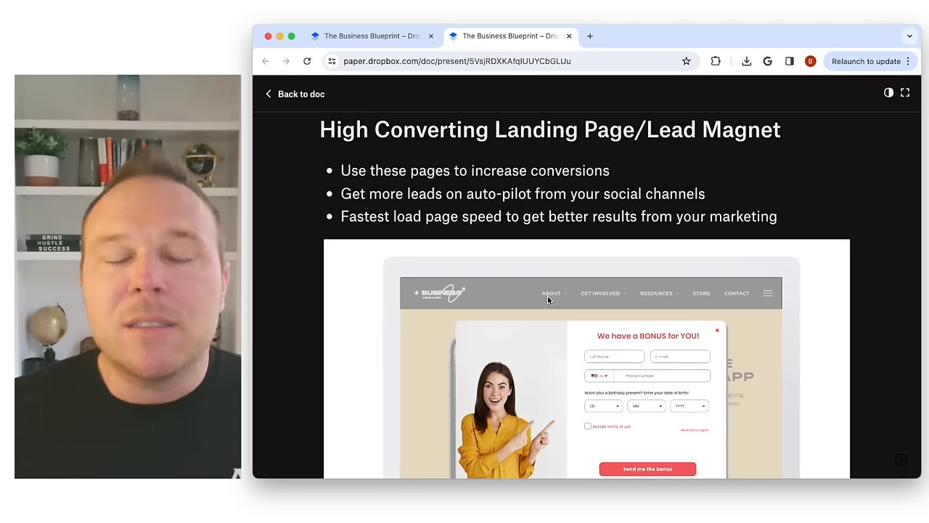
scroll(down, 3)
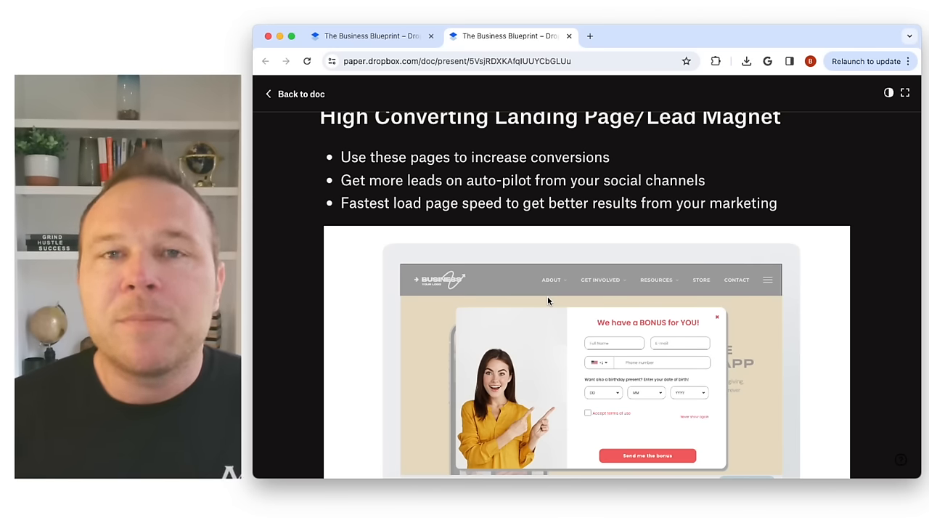
scroll(down, 3)
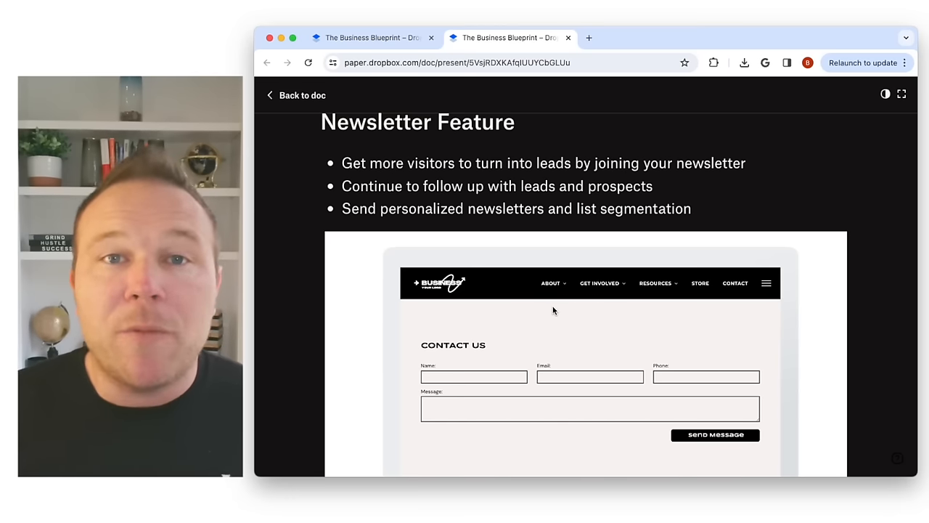
scroll(down, 3)
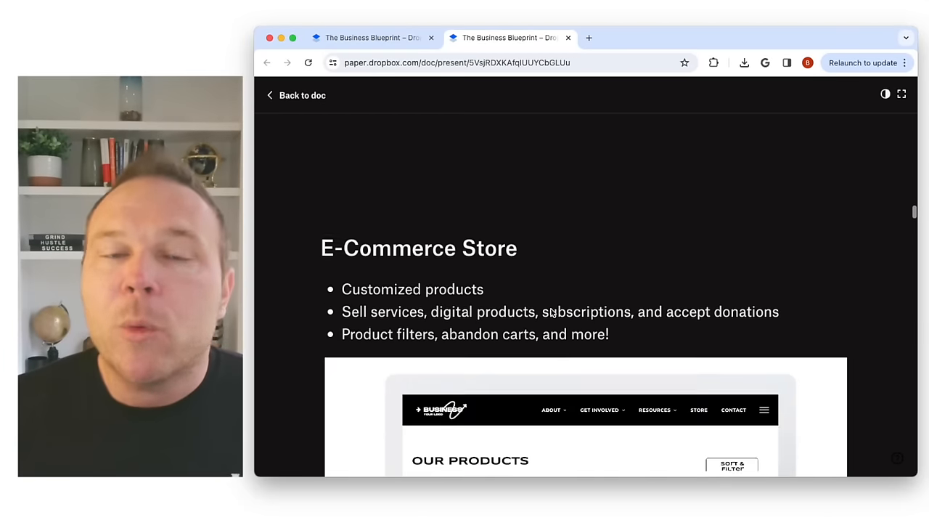
scroll(down, 3)
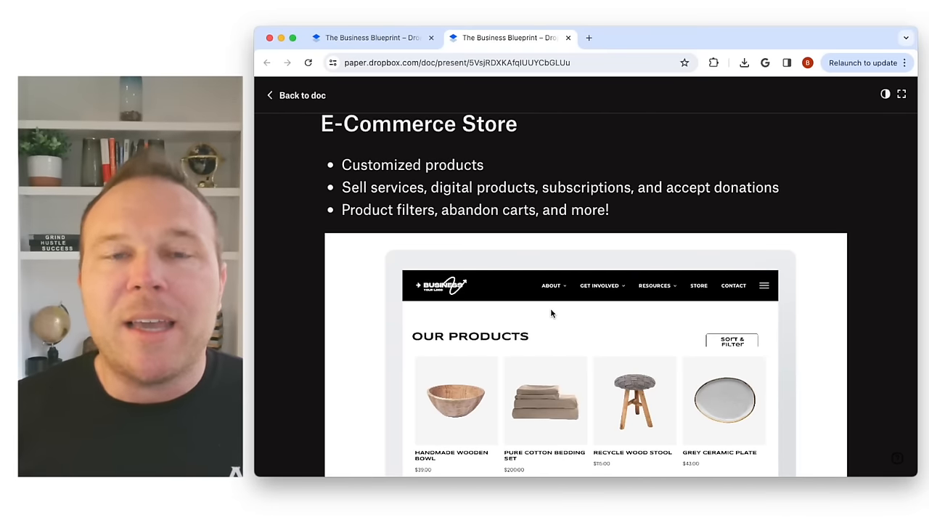
mouse_move(558, 317)
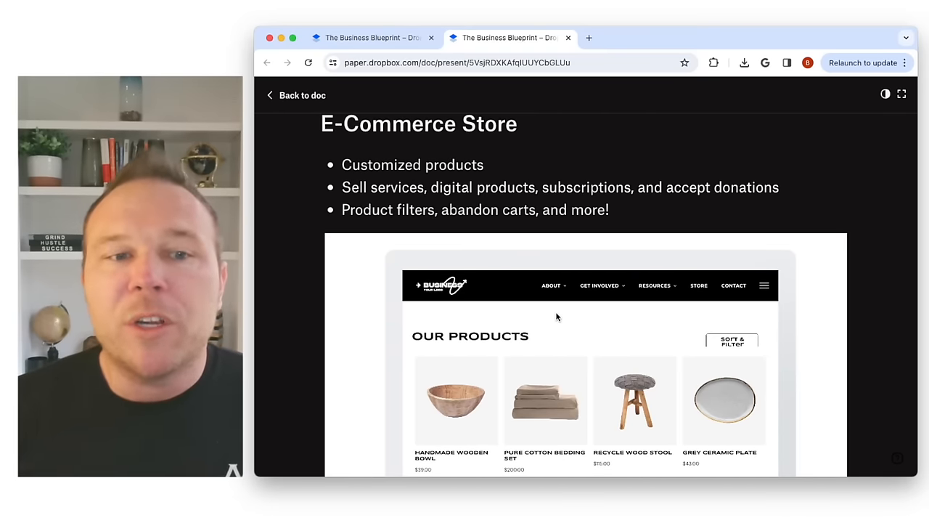
scroll(down, 3)
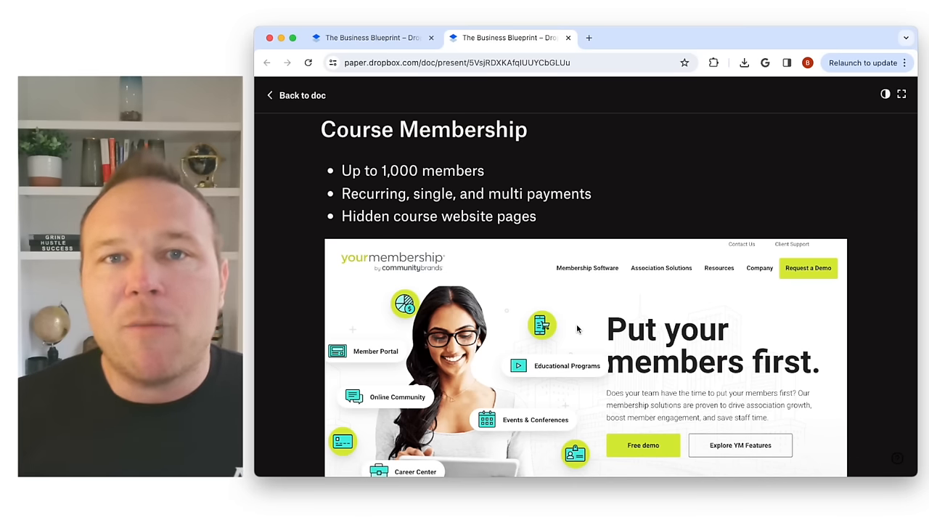
scroll(down, 3)
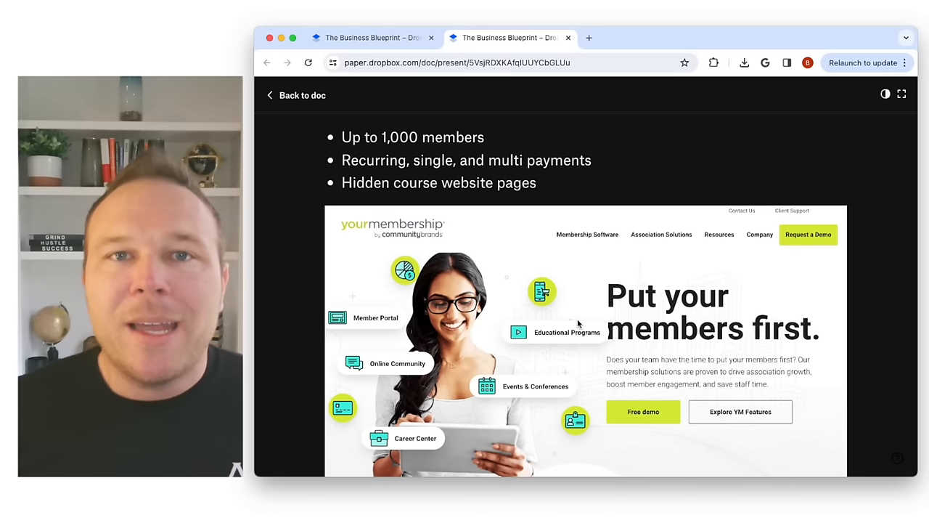
scroll(down, 3)
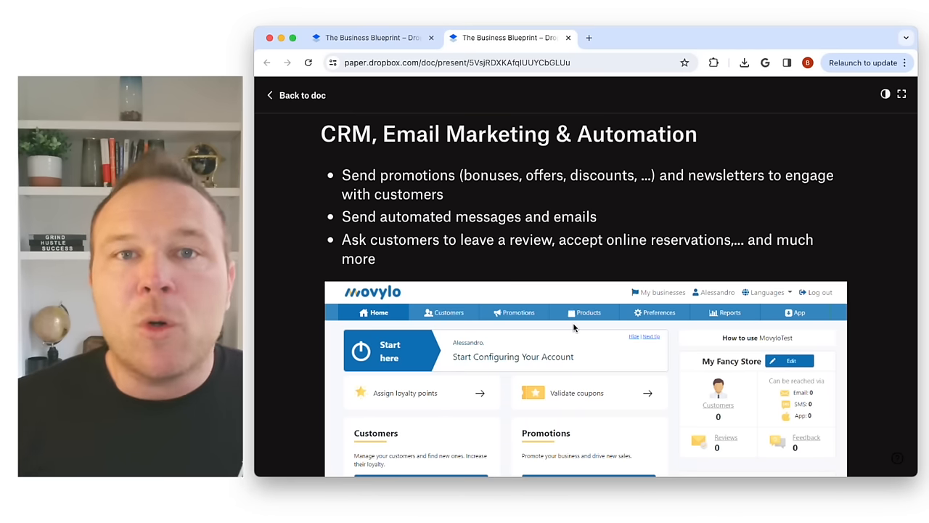
scroll(down, 3)
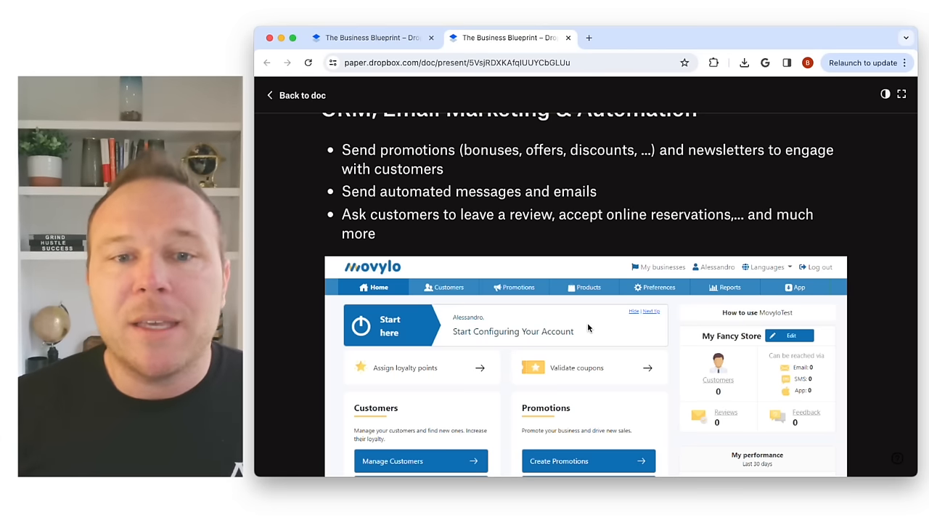
scroll(down, 3)
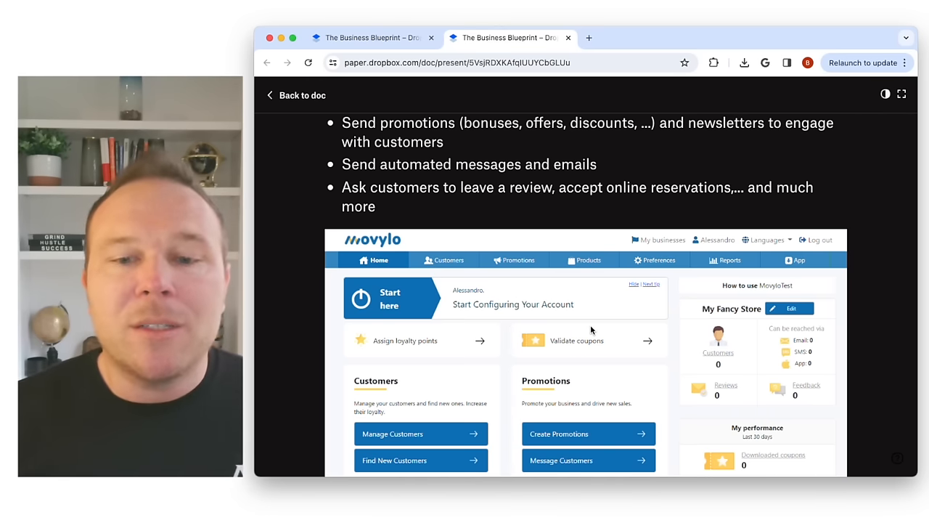
scroll(down, 3)
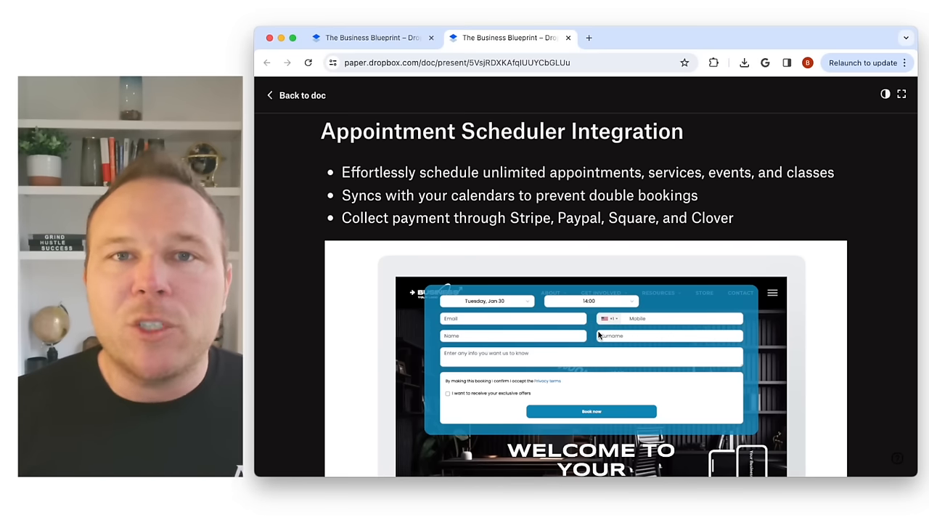
scroll(down, 3)
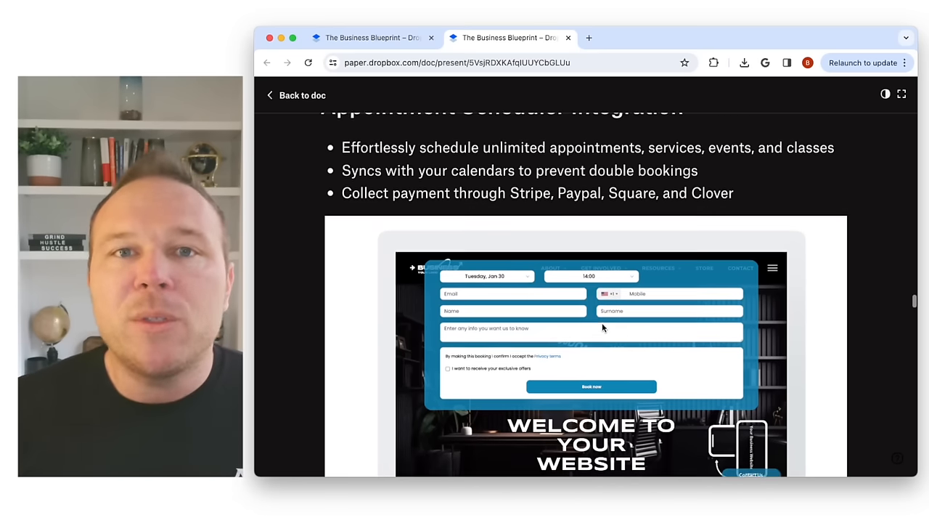
scroll(down, 3)
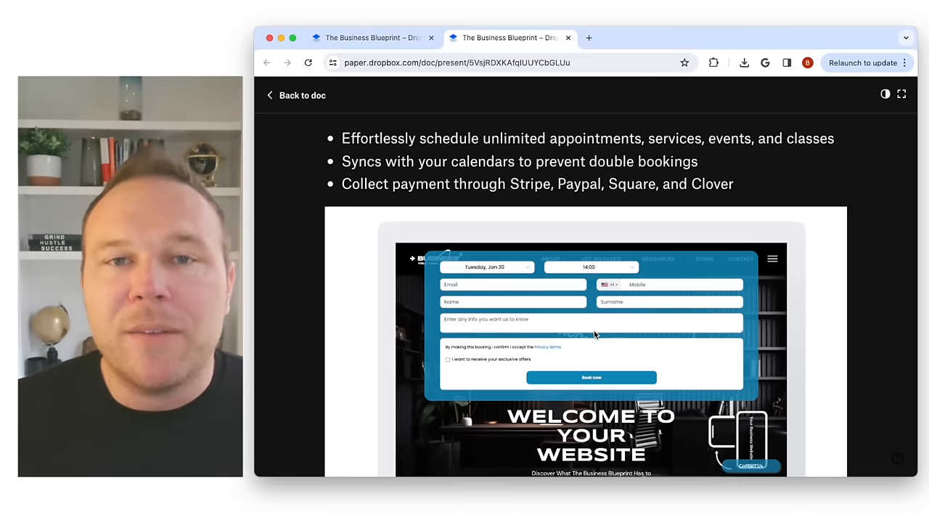
scroll(down, 3)
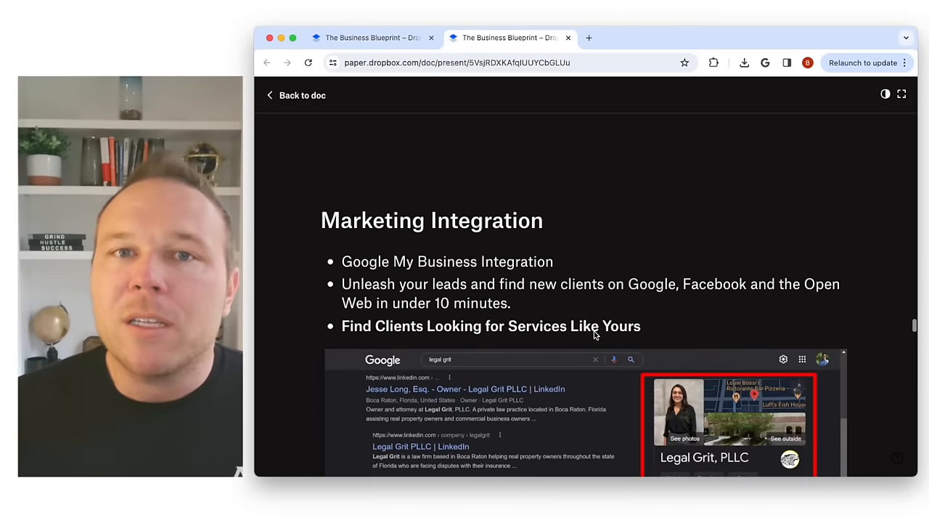
scroll(down, 3)
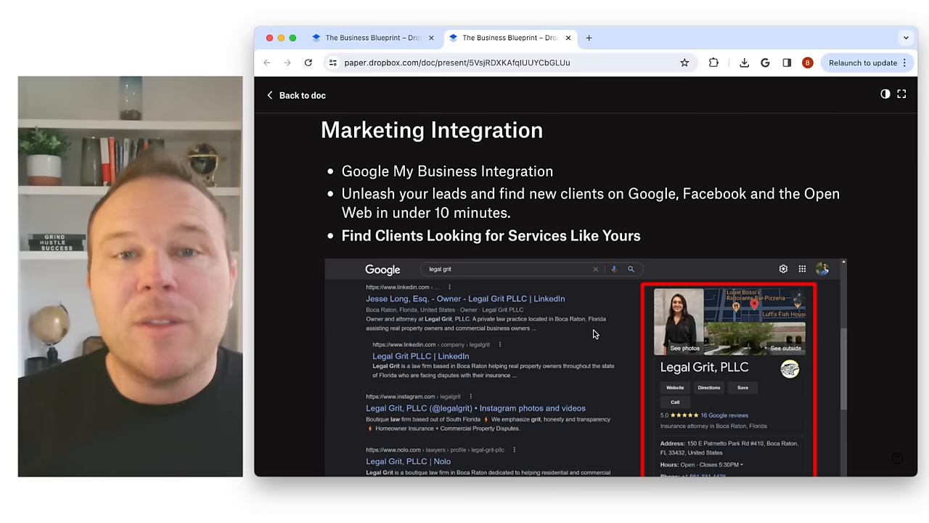
mouse_move(602, 332)
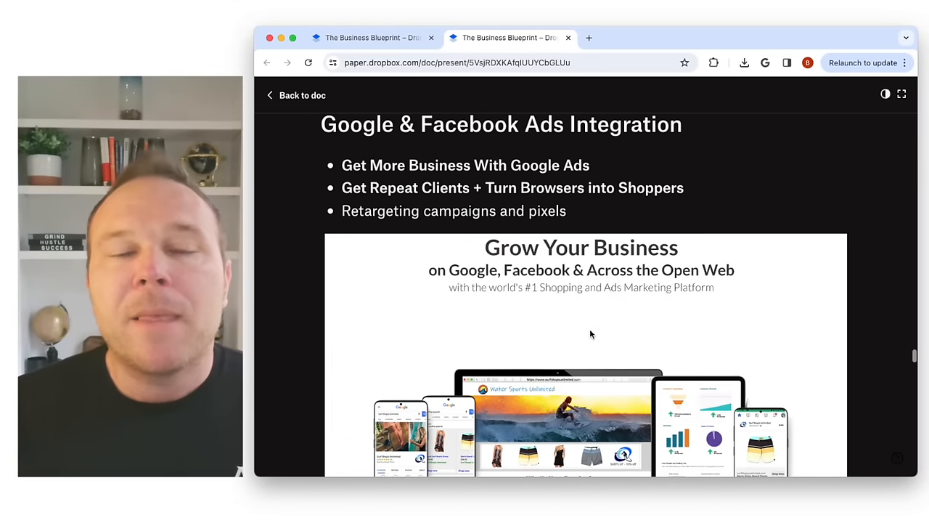
scroll(down, 3)
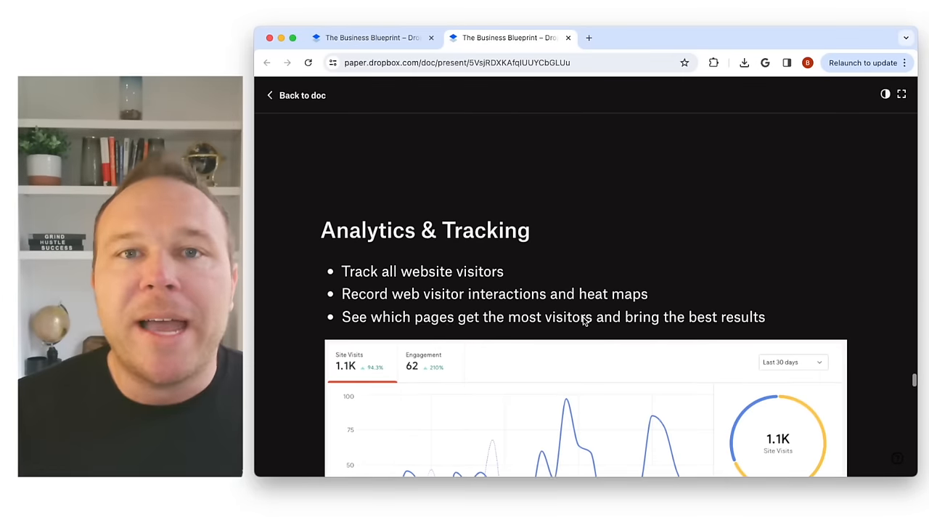
scroll(down, 3)
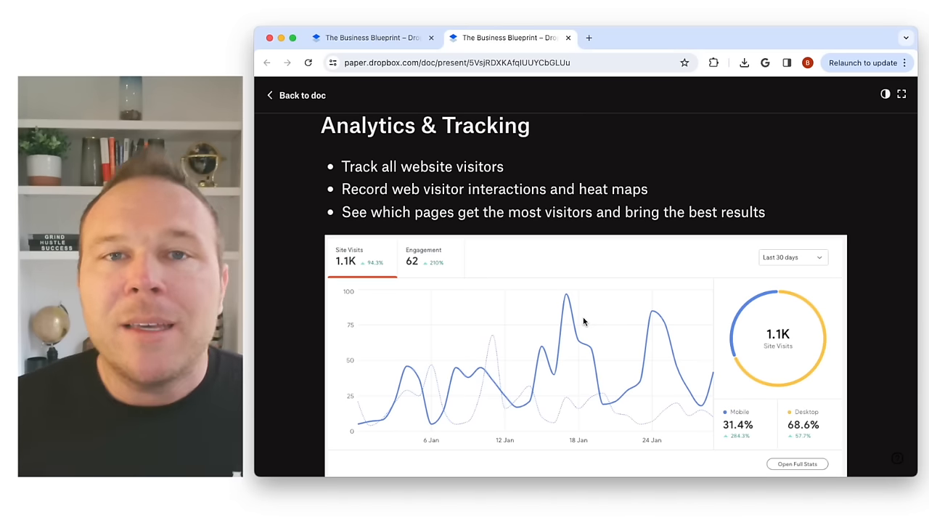
scroll(down, 3)
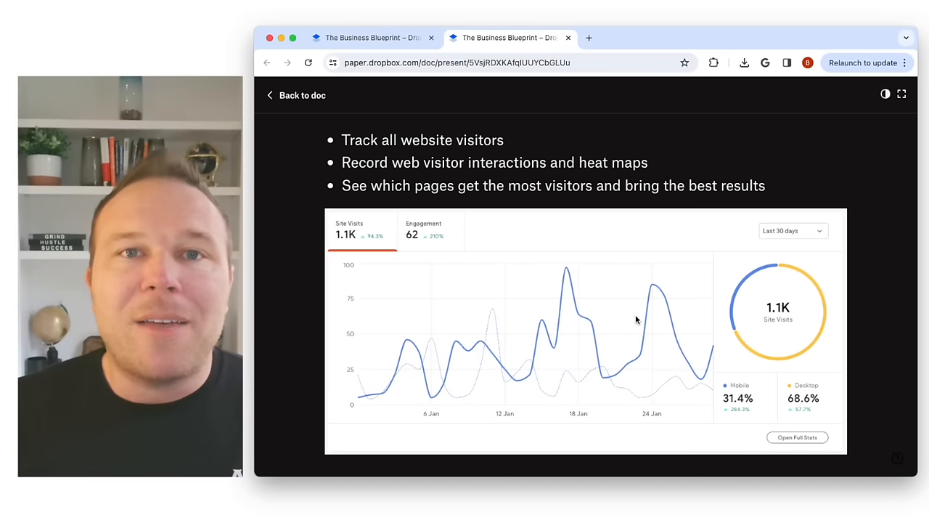